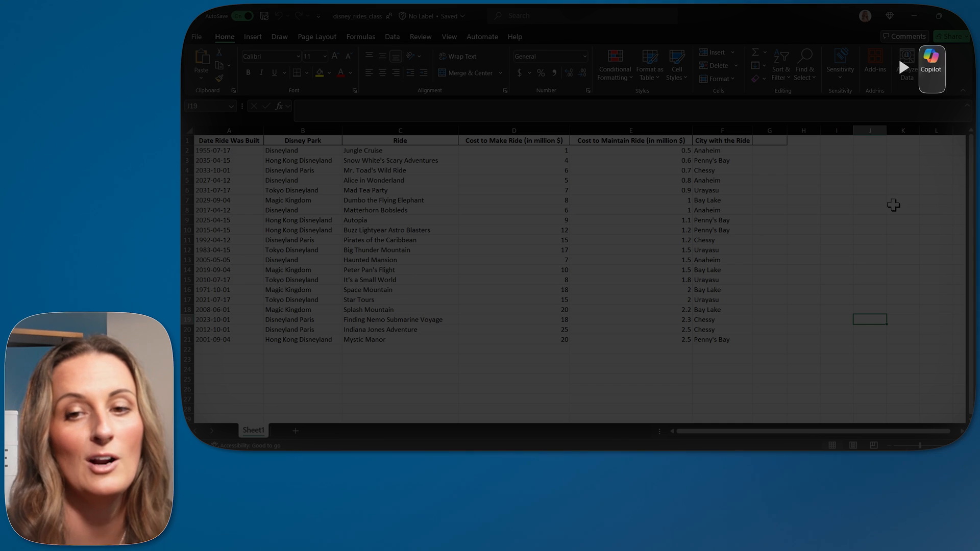
- Open Copilot beside the Disney rides table and browse its suggested analysis prompts
{"action": "left_click", "coordinate": [931, 65]}
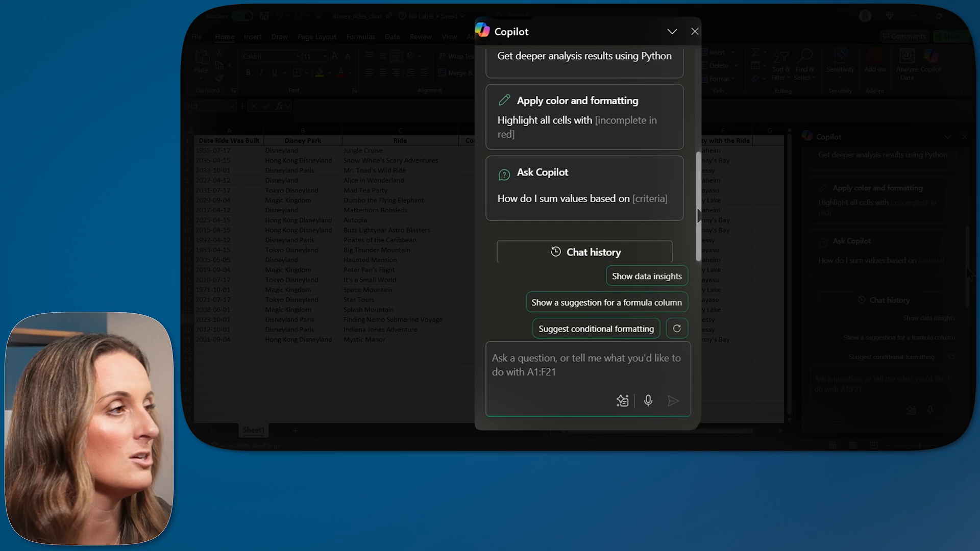
{"action": "left_click", "coordinate": [587, 372]}
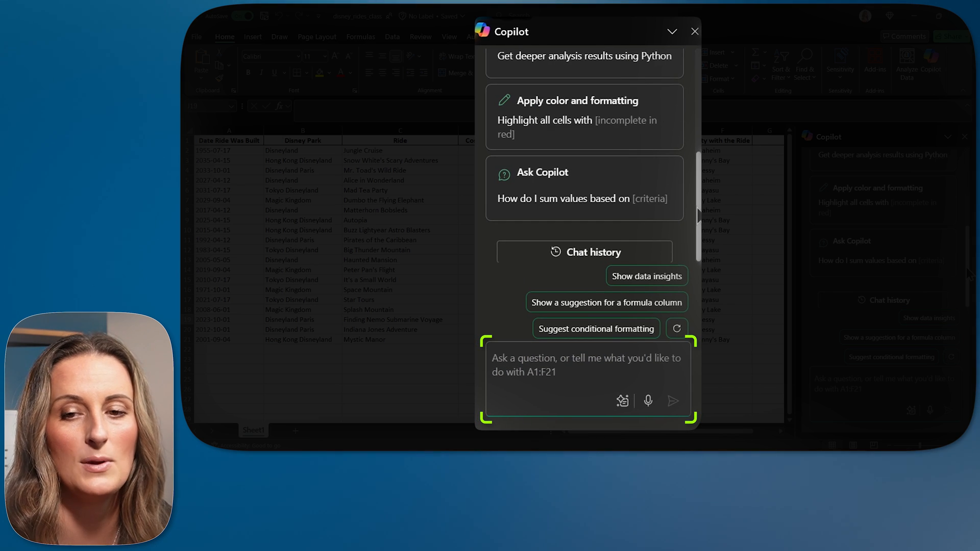
{"action": "left_click", "coordinate": [563, 359]}
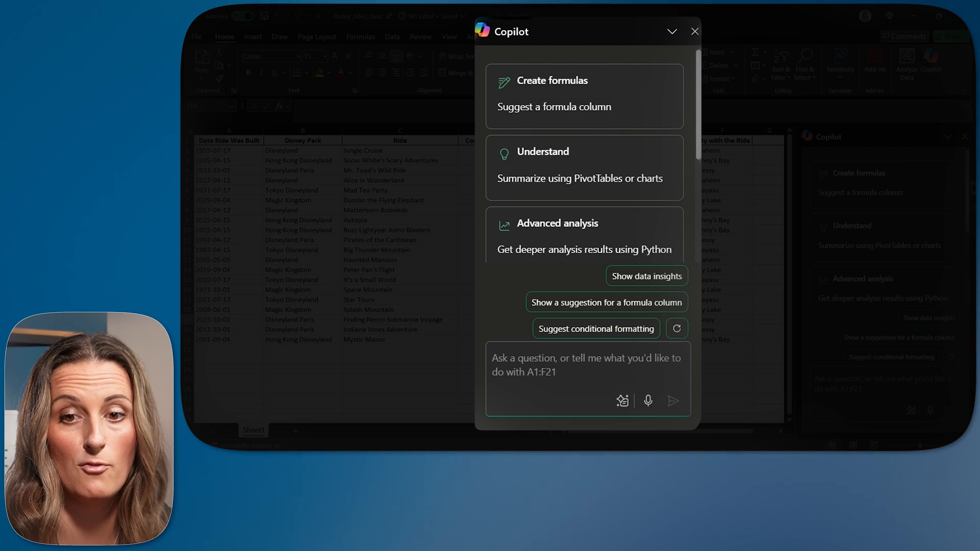
{"action": "scroll", "scroll_direction": "down", "scroll_amount": 3}
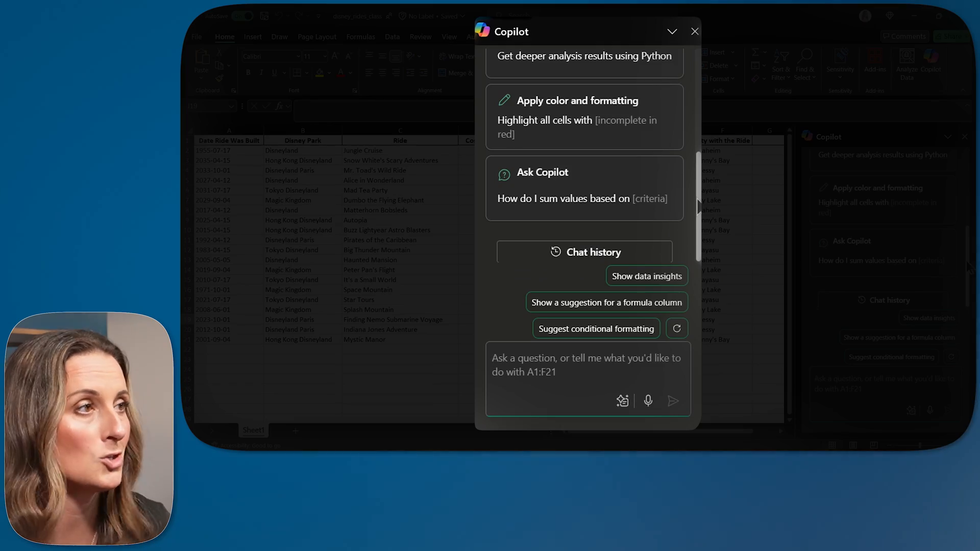
{"action": "left_click", "coordinate": [695, 31]}
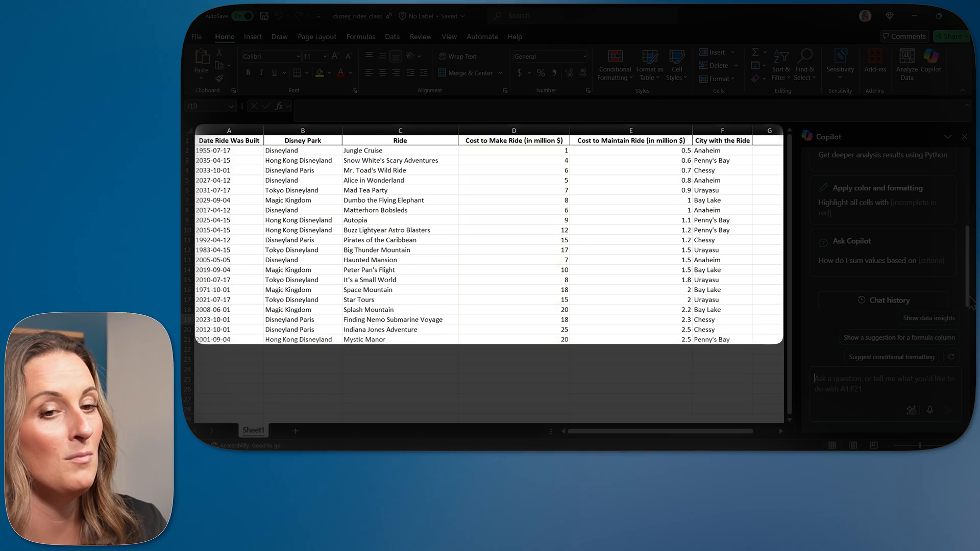
- Ask Copilot to "Create a column for total cost"
{"action": "left_click", "coordinate": [514, 139]}
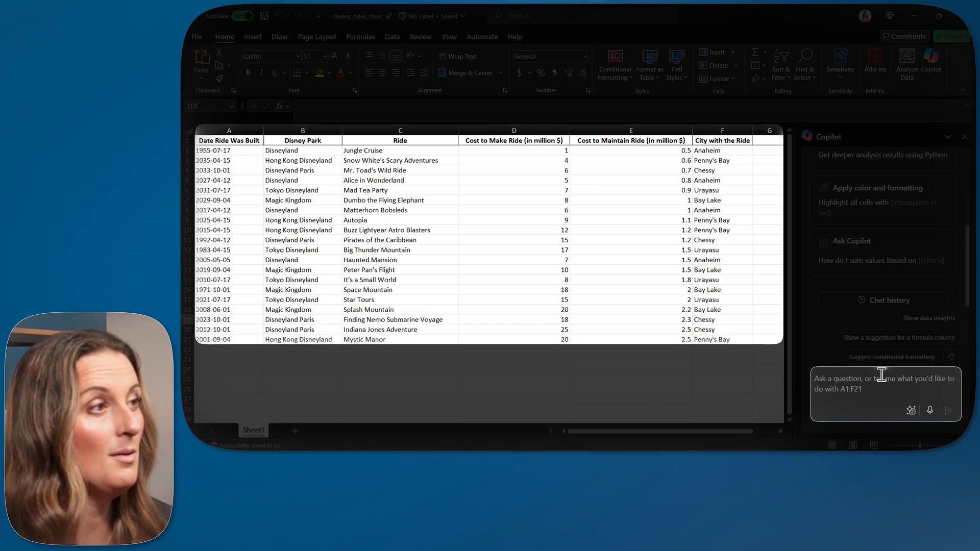
{"action": "type", "text": "Cre"}
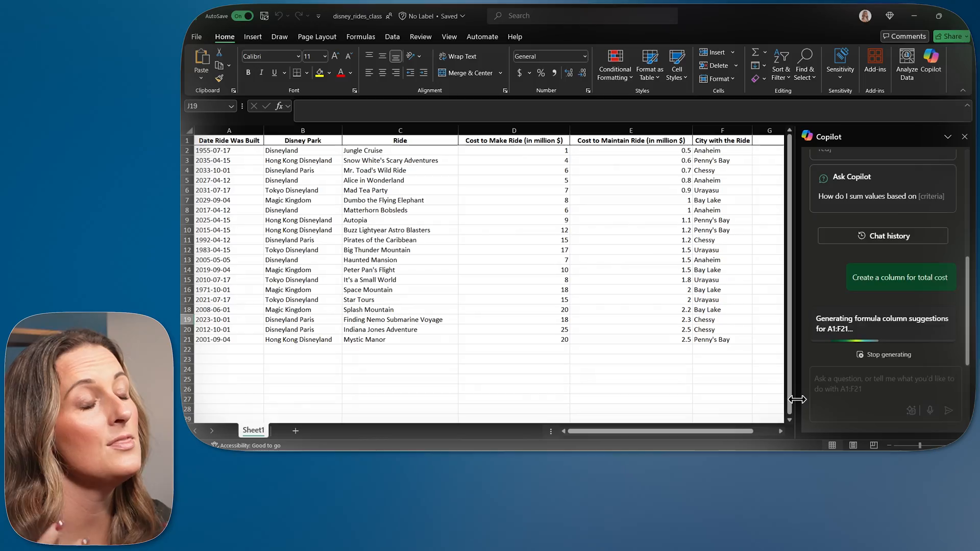
- Expand the explanation for Copilot's =$D2 + $E2 Total cost formula
{"action": "left_click", "coordinate": [900, 277]}
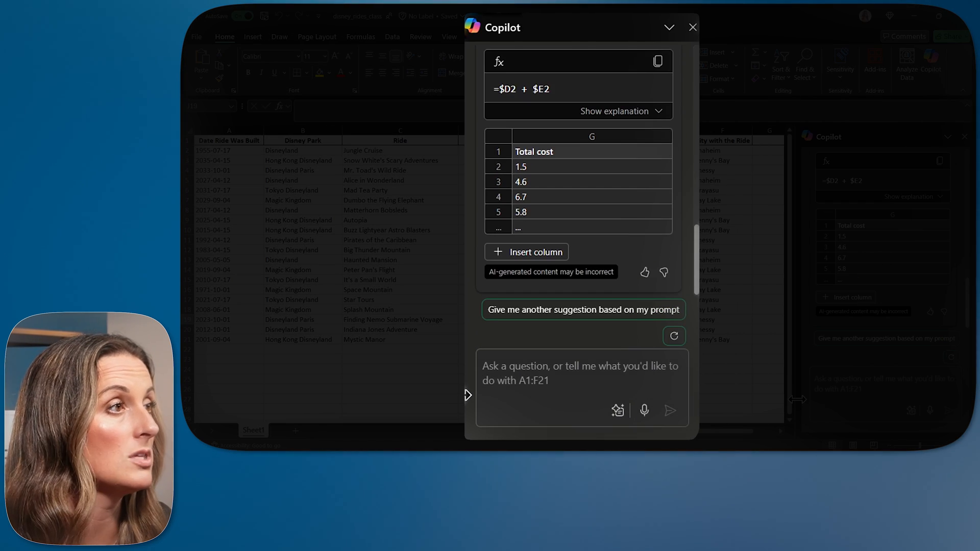
{"action": "mouse_move", "coordinate": [660, 240]}
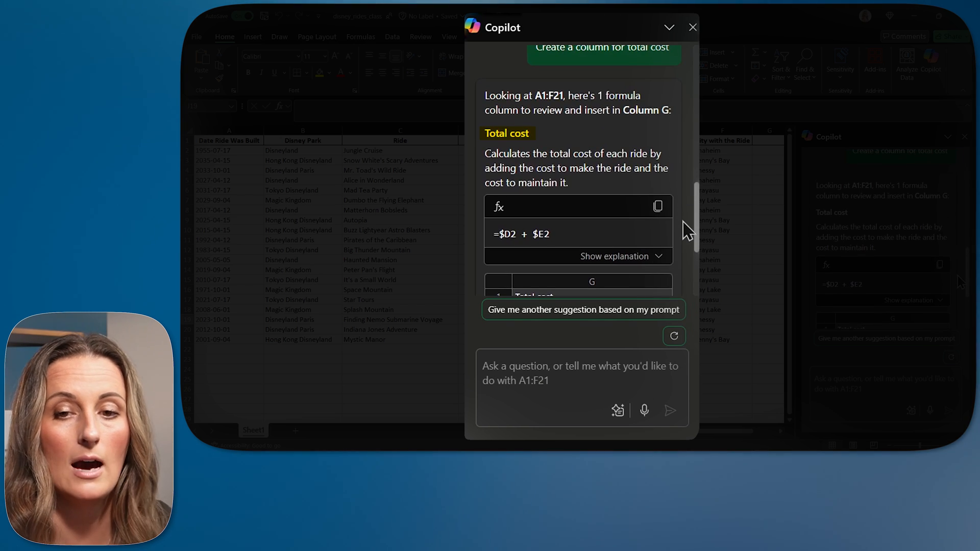
{"action": "double_click", "coordinate": [574, 153]}
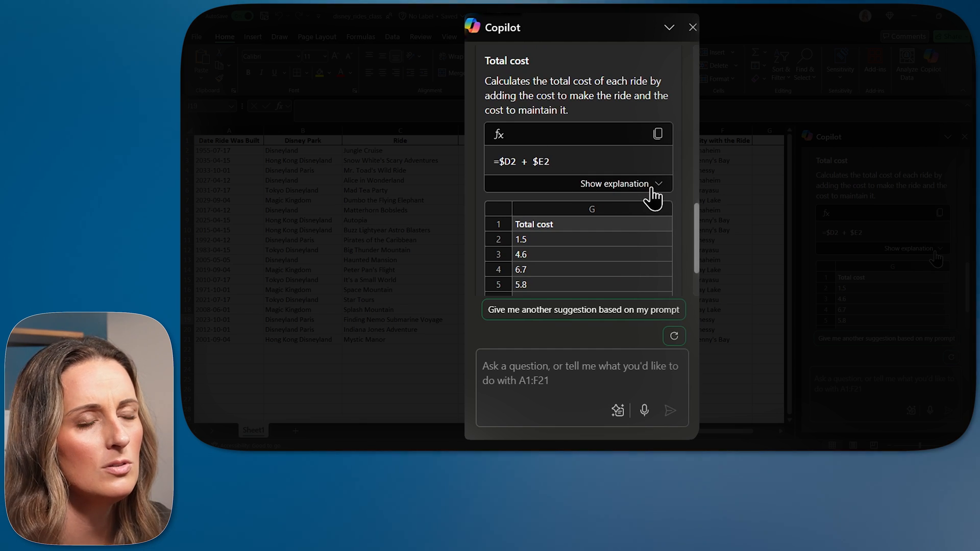
{"action": "left_click", "coordinate": [615, 183]}
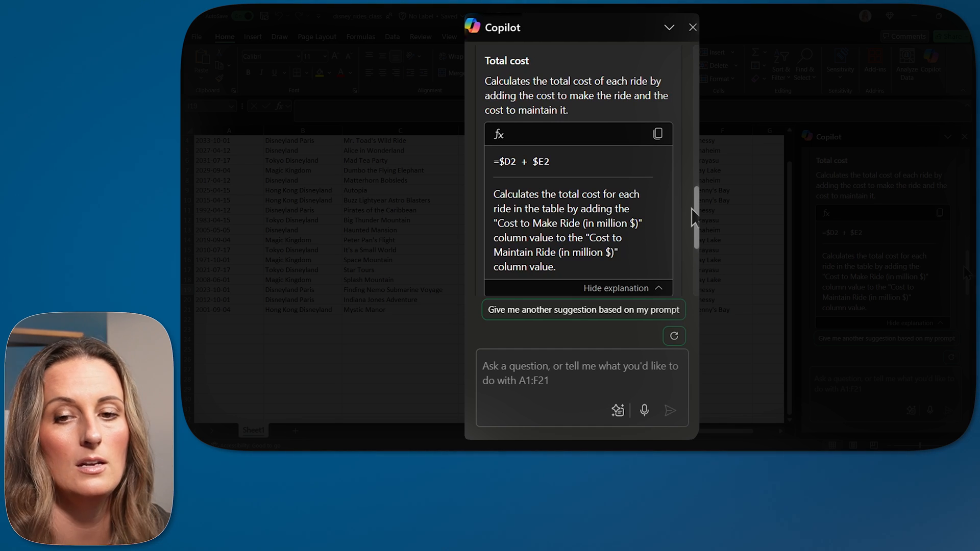
{"action": "scroll", "scroll_direction": "down", "scroll_amount": 3}
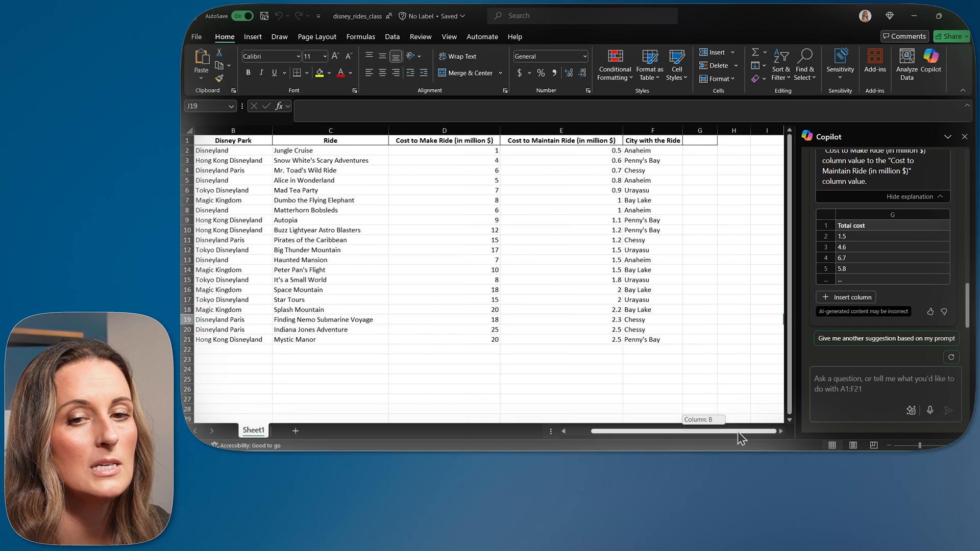
{"action": "mouse_move", "coordinate": [723, 358]}
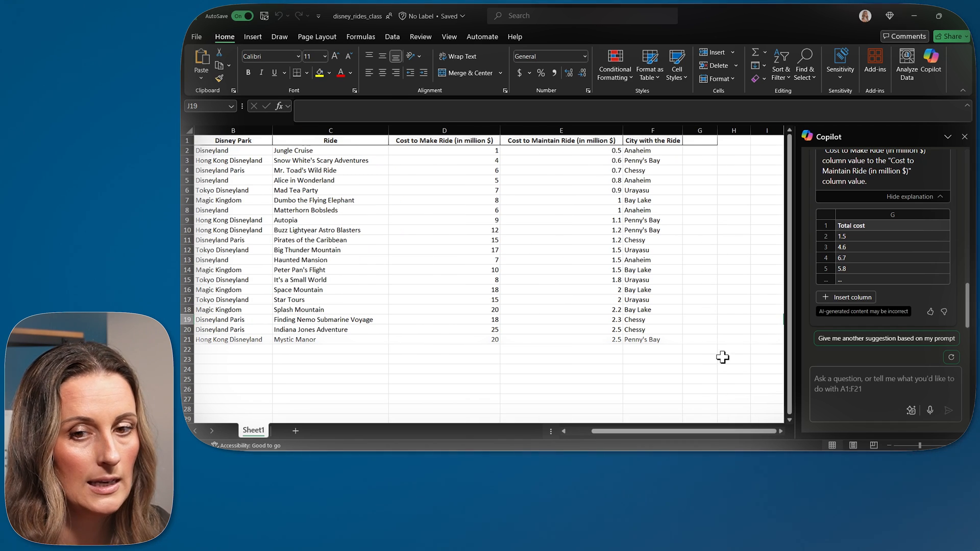
- Preview the Total cost column in column G from Copilot's suggestion
{"action": "left_click", "coordinate": [847, 297]}
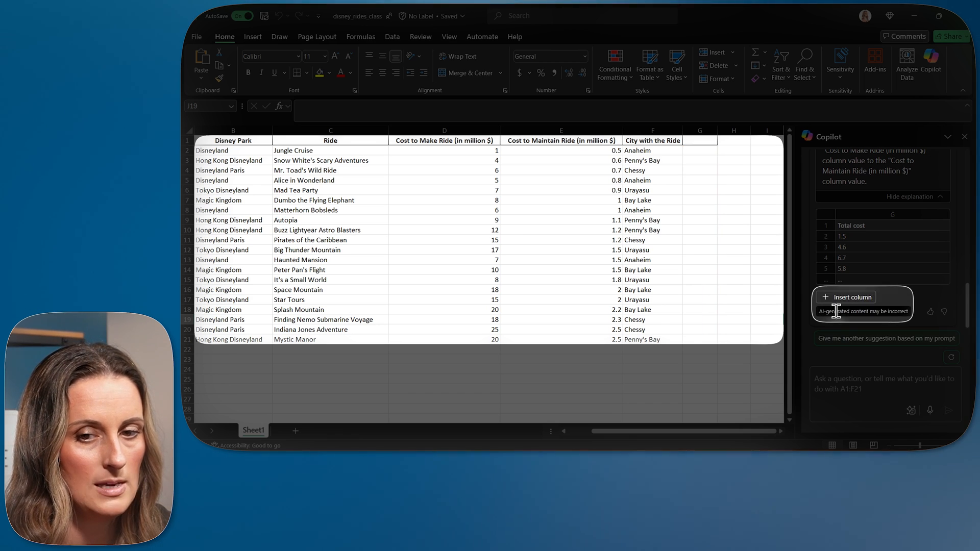
{"action": "left_click", "coordinate": [850, 297]}
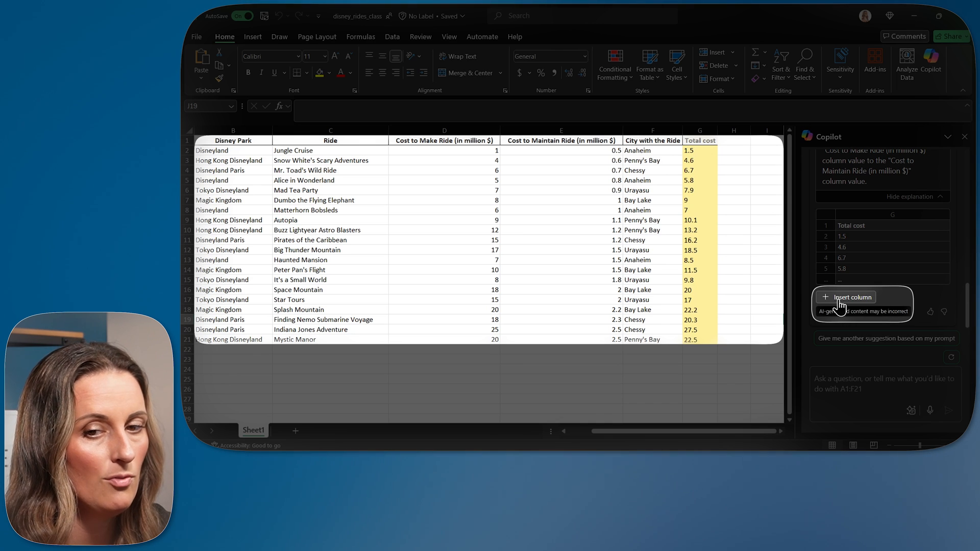
{"action": "mouse_move", "coordinate": [851, 297]}
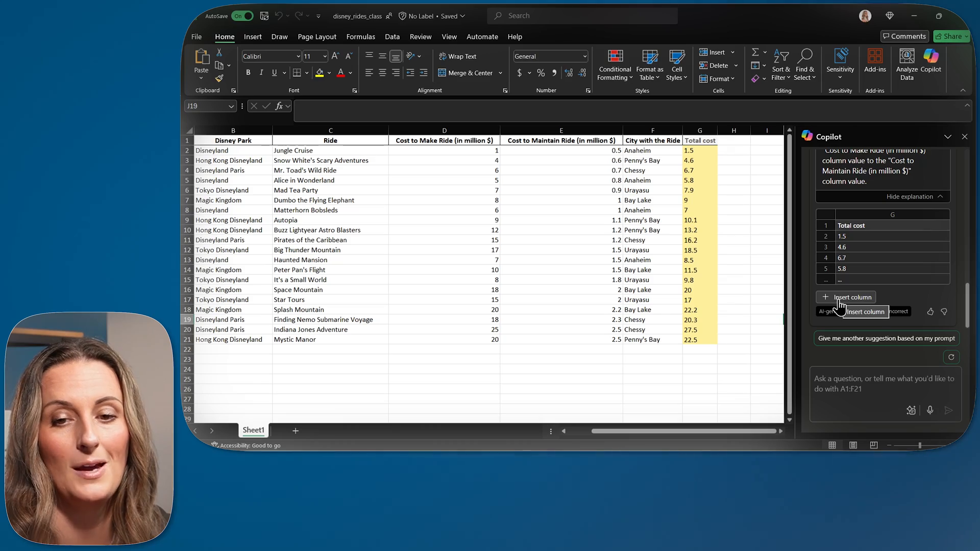
- Insert Copilot's Total cost column (=$D2 + $E2) into column G
{"action": "left_click", "coordinate": [850, 297]}
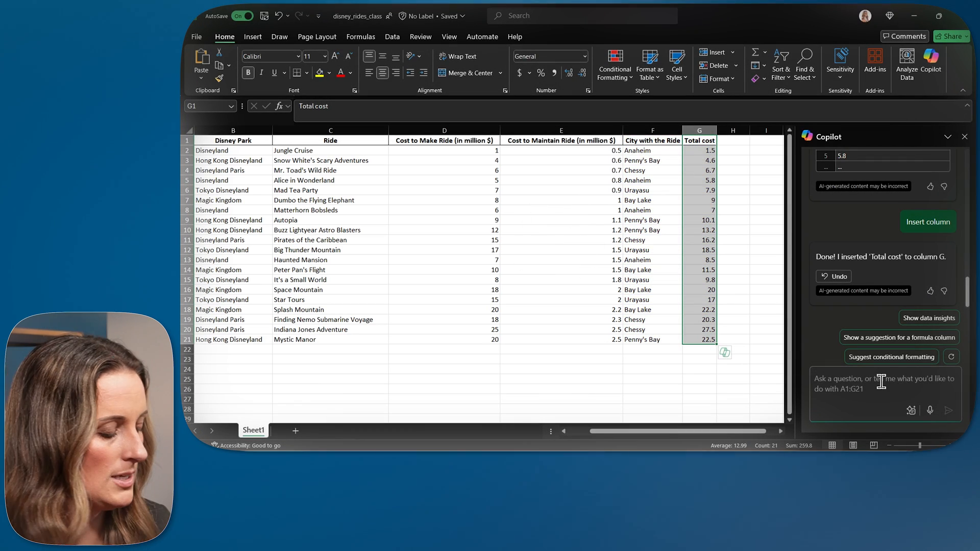
- Ask Copilot to "Create a visual to compare total cost and city"
{"action": "type", "text": "Create a visual to compare total cost"}
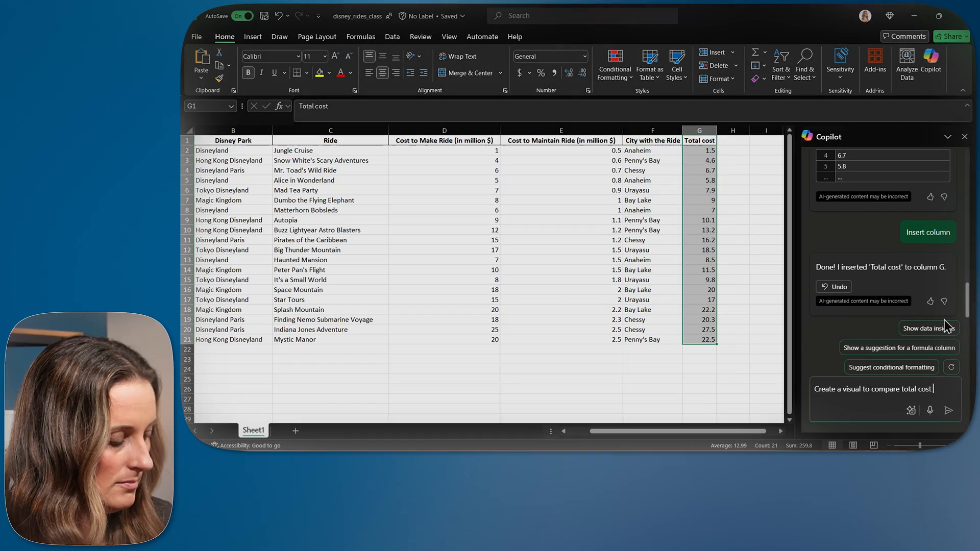
{"action": "type", "text": "and city"}
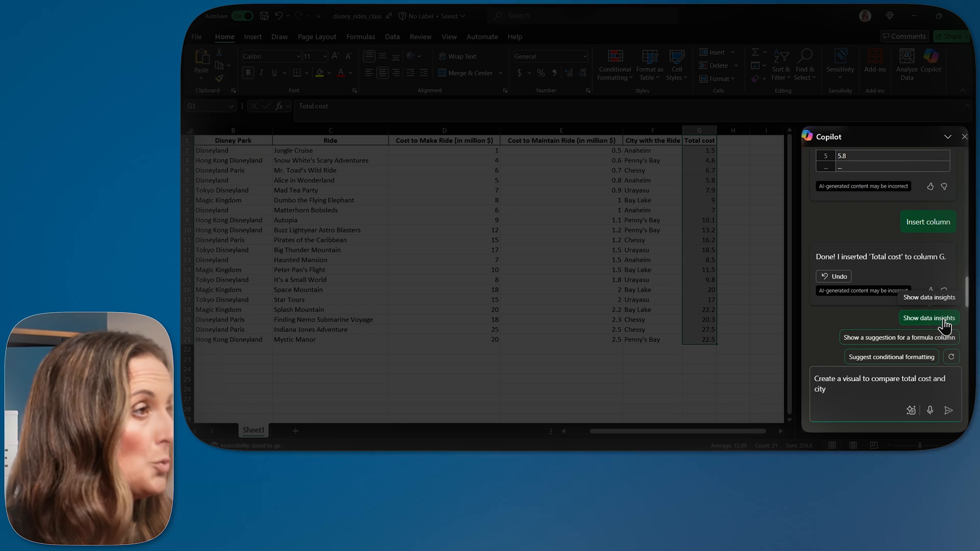
{"action": "left_click", "coordinate": [883, 384]}
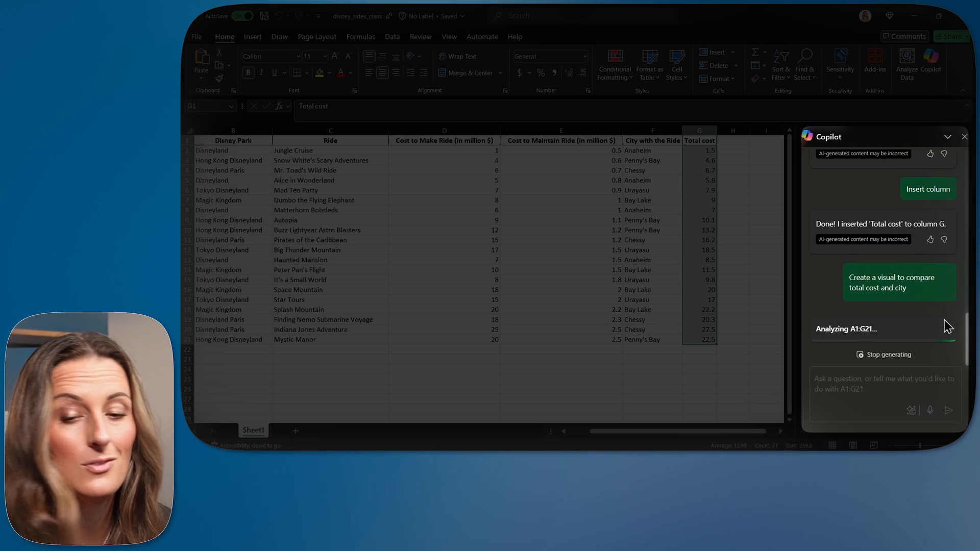
{"action": "left_click", "coordinate": [899, 282]}
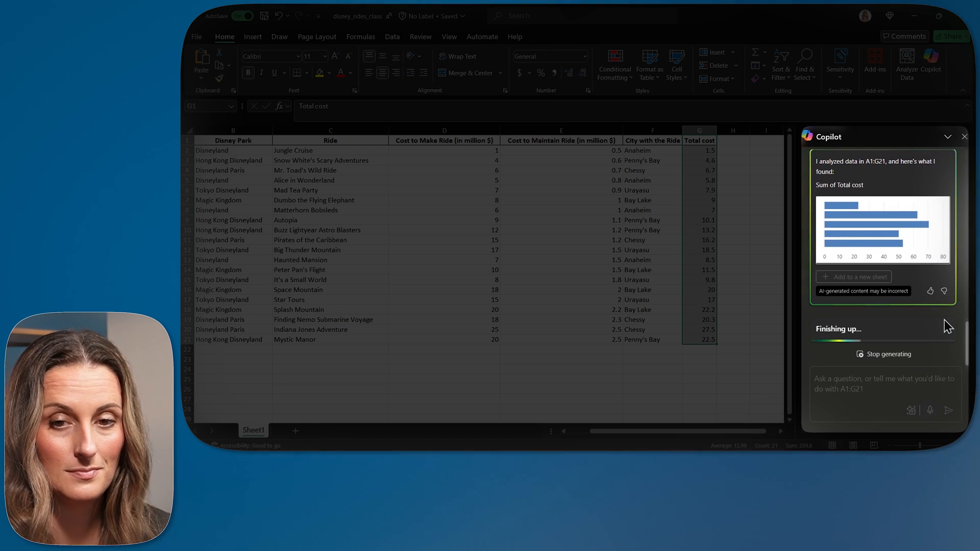
{"action": "mouse_move", "coordinate": [964, 326]}
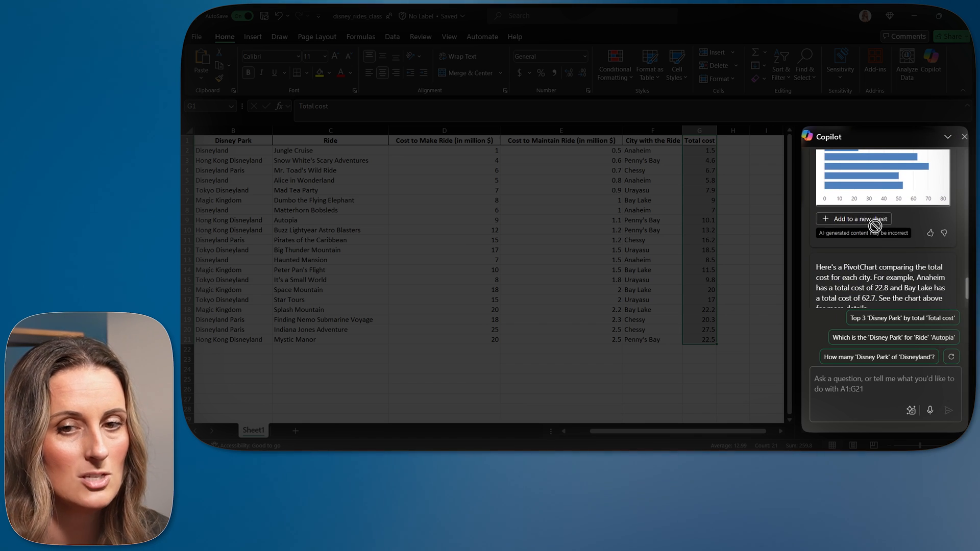
- Add Copilot's total-cost-by-city PivotTable and bar chart to a new Sheet2
{"action": "left_click", "coordinate": [859, 219]}
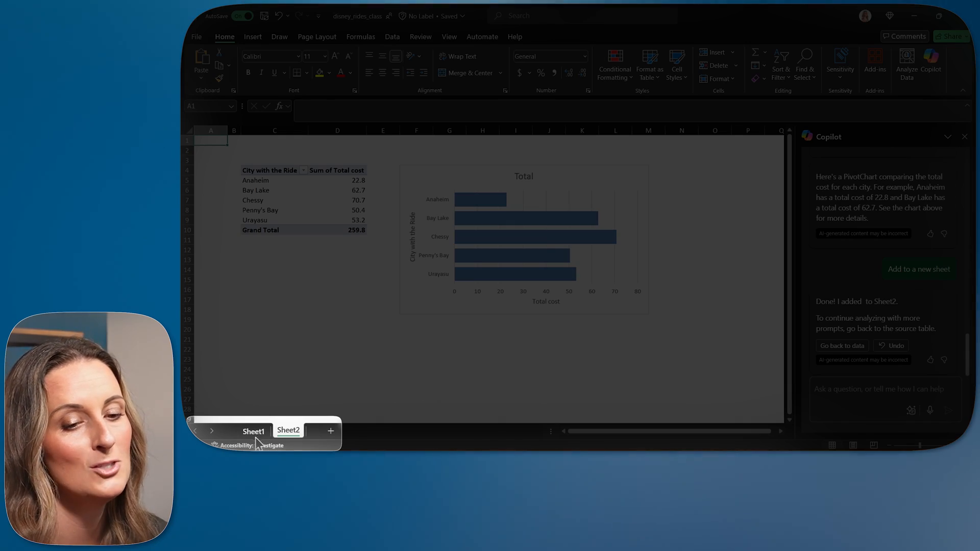
- Return to Sheet1 and request Copilot's conditional formatting suggestion
{"action": "left_click", "coordinate": [254, 432]}
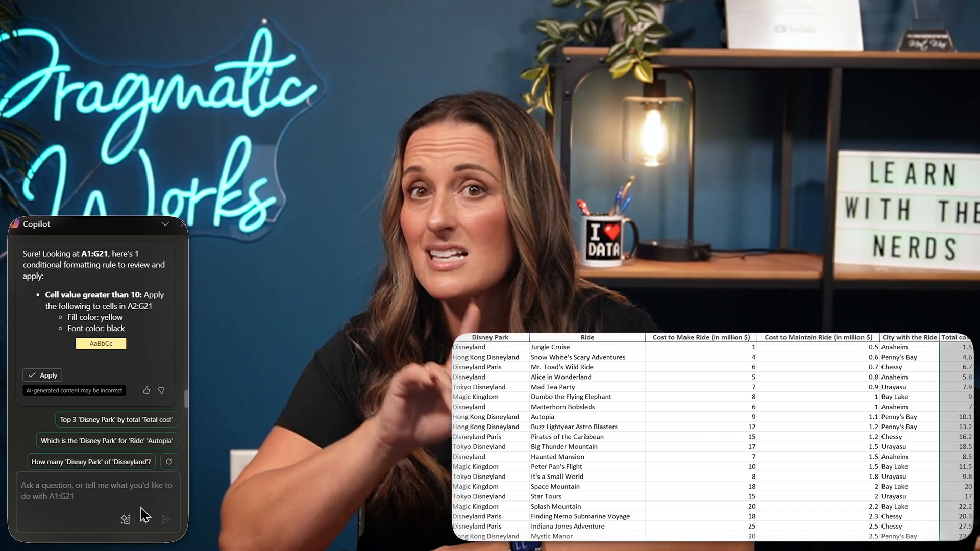
{"action": "left_click", "coordinate": [42, 375]}
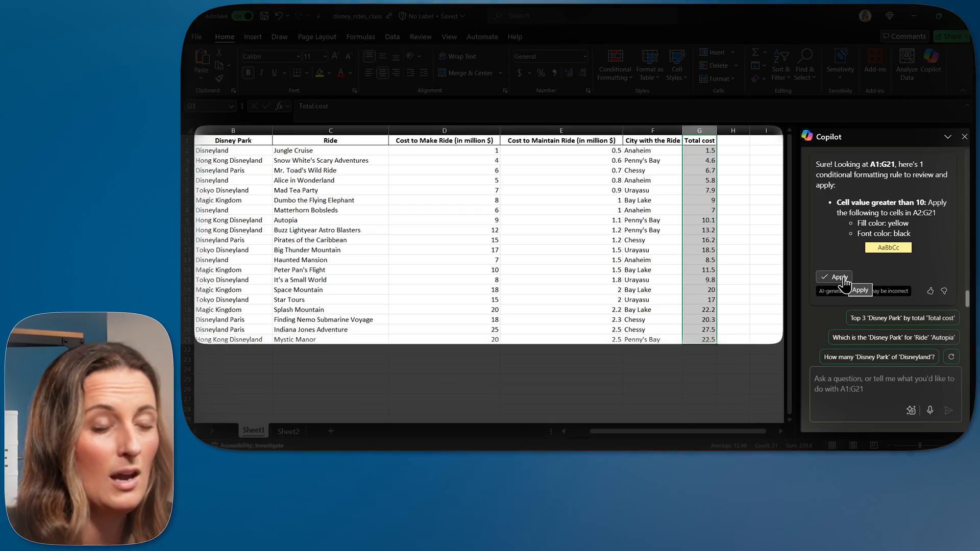
- Apply Copilot's rule giving cells above 10 a yellow fill and black font
{"action": "left_click", "coordinate": [836, 276]}
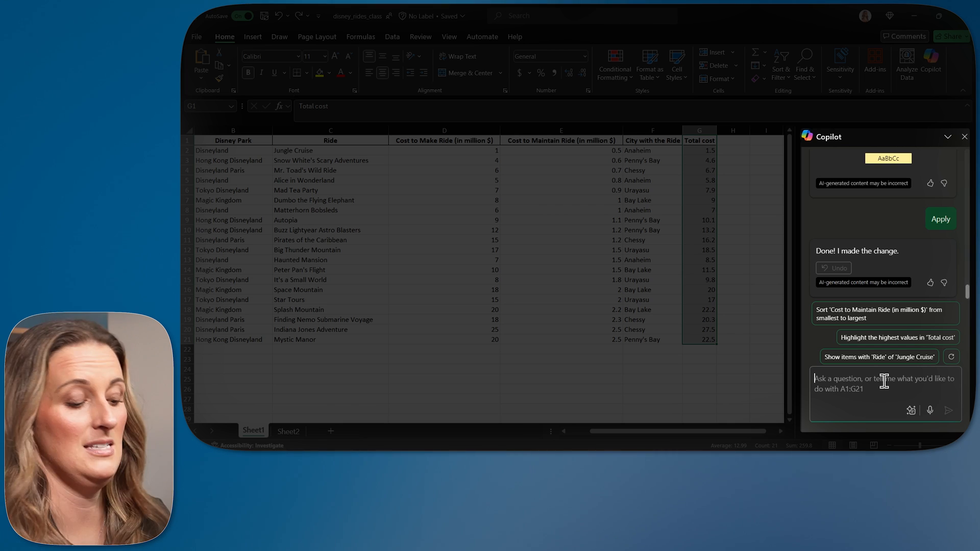
- Ask Copilot to highlight Total cost values above 10, then apply the yellow-fill rule
{"action": "type", "text": "Hightlight cells in column G"}
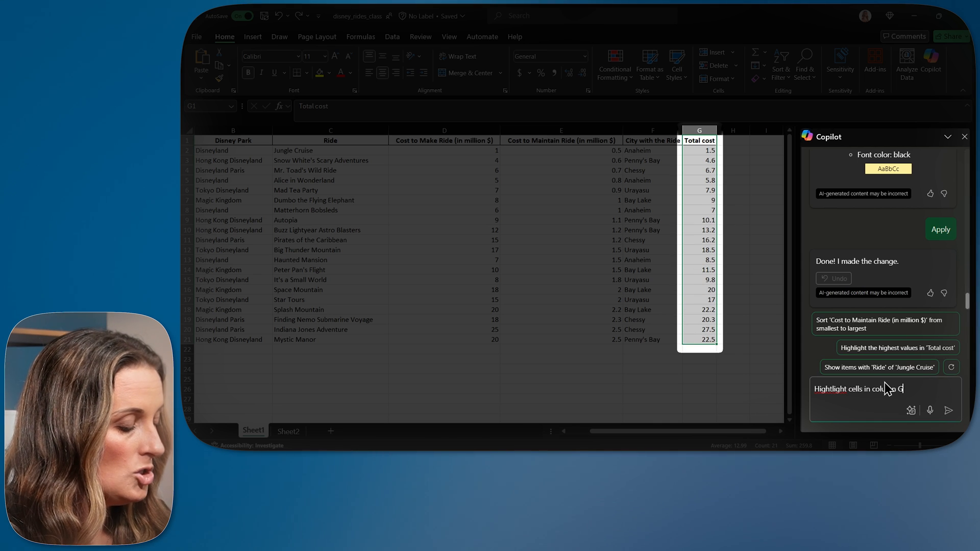
{"action": "type", "text": "with a value higher than 10"}
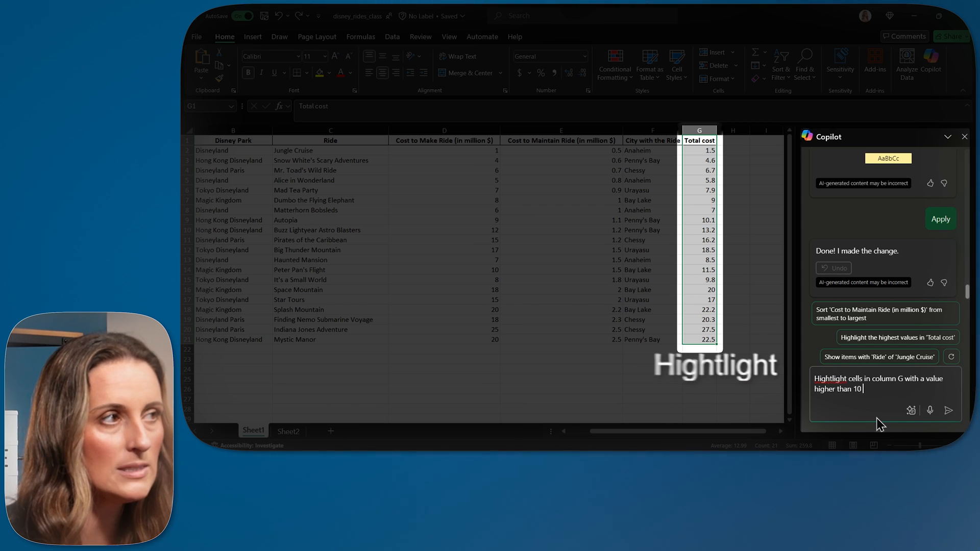
{"action": "left_click", "coordinate": [949, 410]}
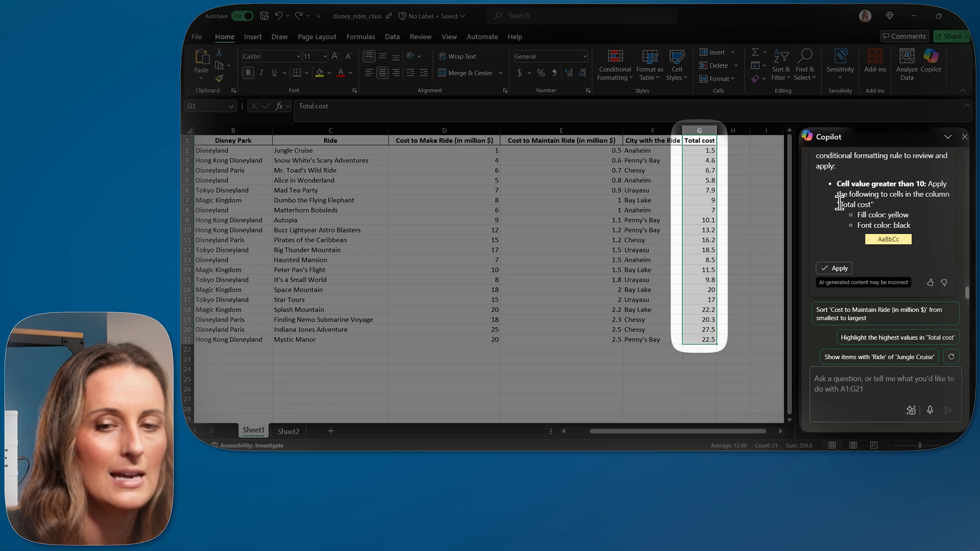
{"action": "mouse_move", "coordinate": [934, 226]}
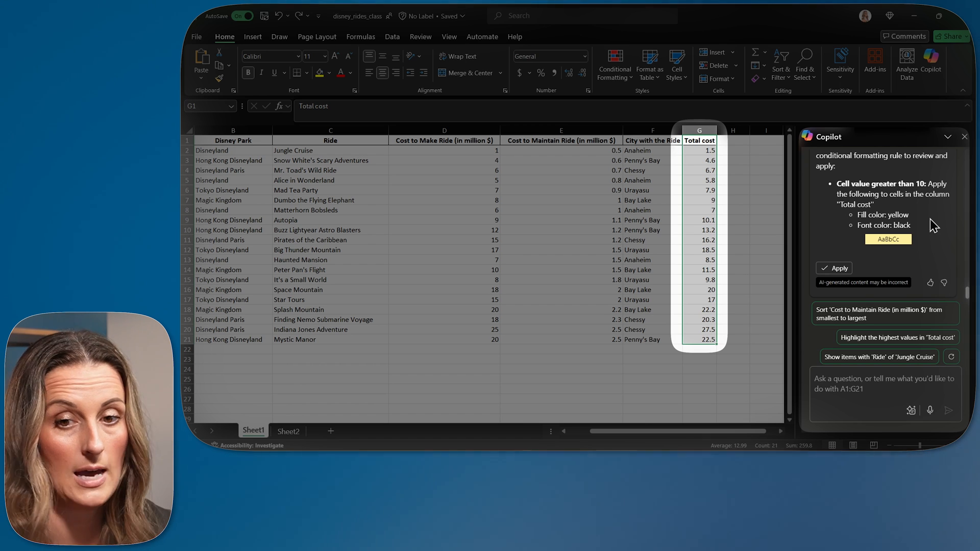
{"action": "left_click", "coordinate": [834, 268]}
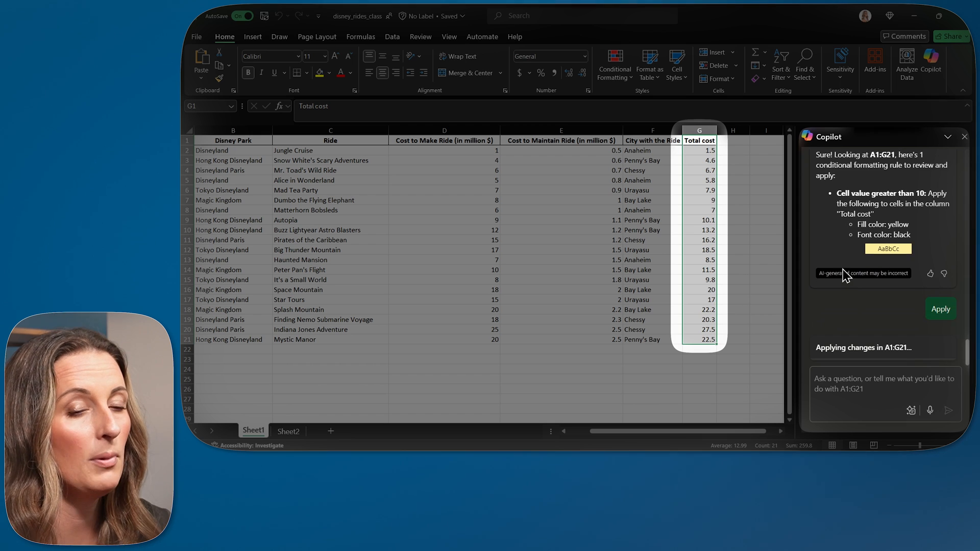
- Apply Copilot's rule filling Total cost values above 10 in yellow
{"action": "left_click", "coordinate": [940, 308]}
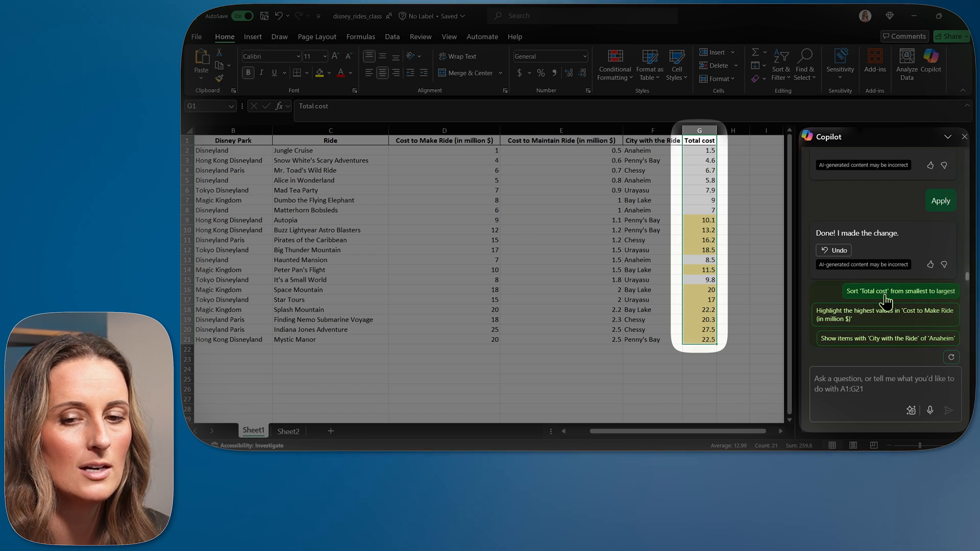
{"action": "mouse_move", "coordinate": [888, 291]}
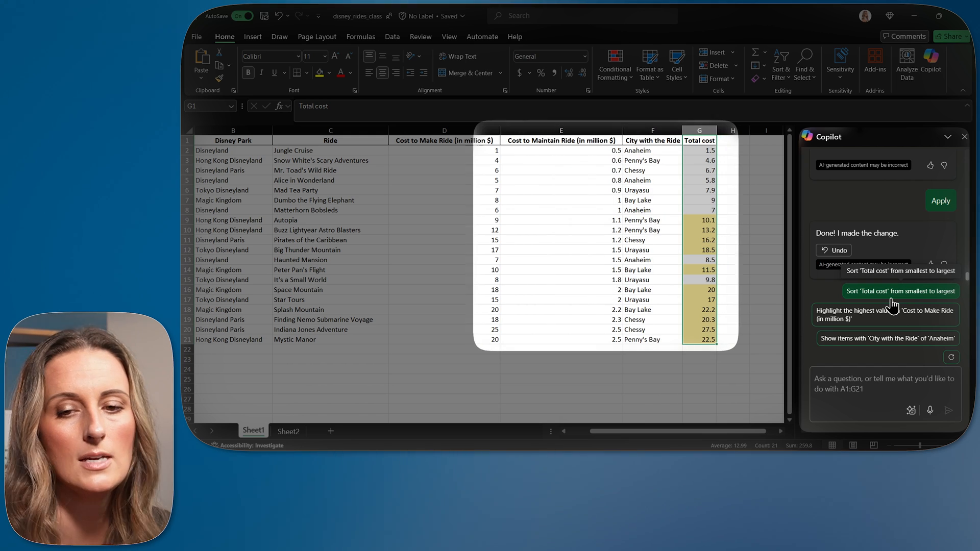
- Ask Copilot to sort Total cost smallest to largest and apply it
{"action": "left_click", "coordinate": [900, 290]}
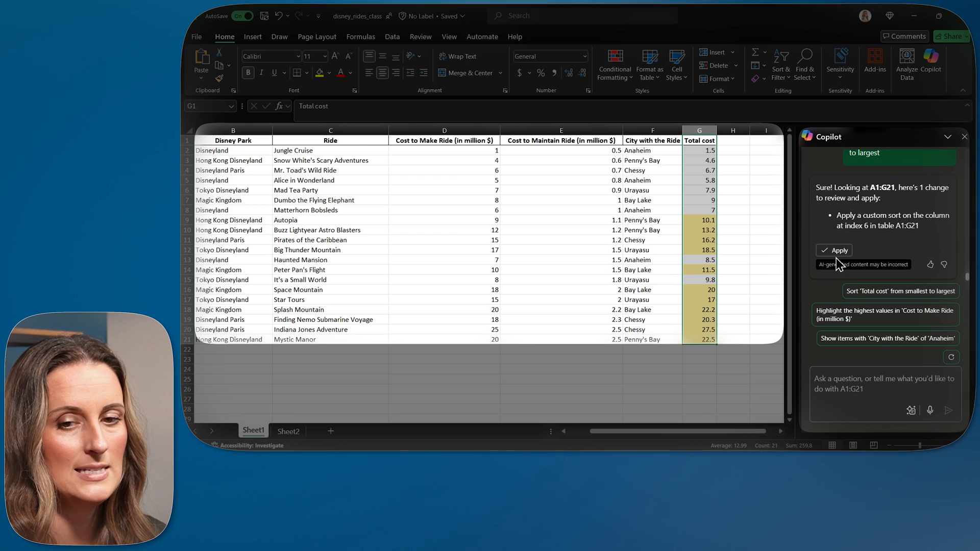
{"action": "left_click", "coordinate": [837, 250]}
{"action": "type", "text": "Show me"}
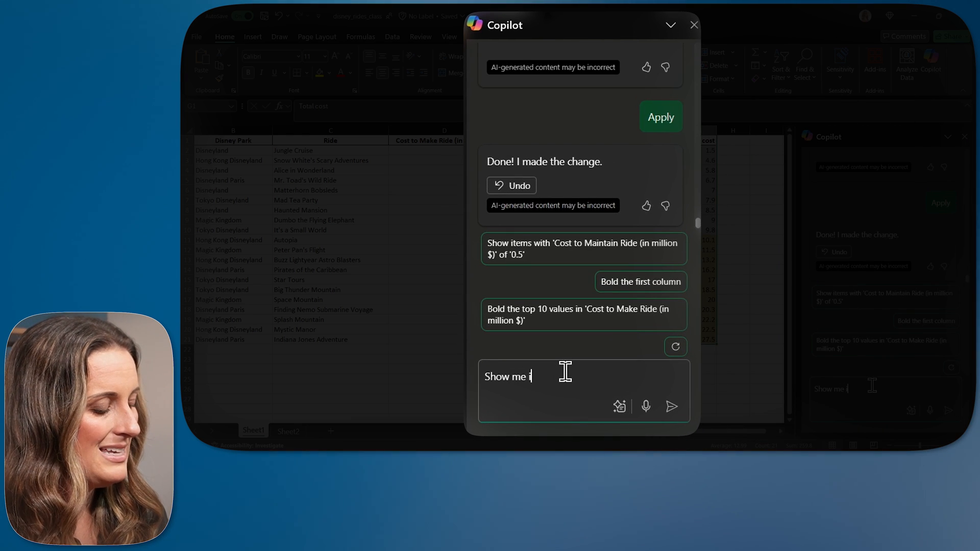
- Request Copilot insights and review the average make cost by city chart
{"action": "left_click", "coordinate": [671, 407]}
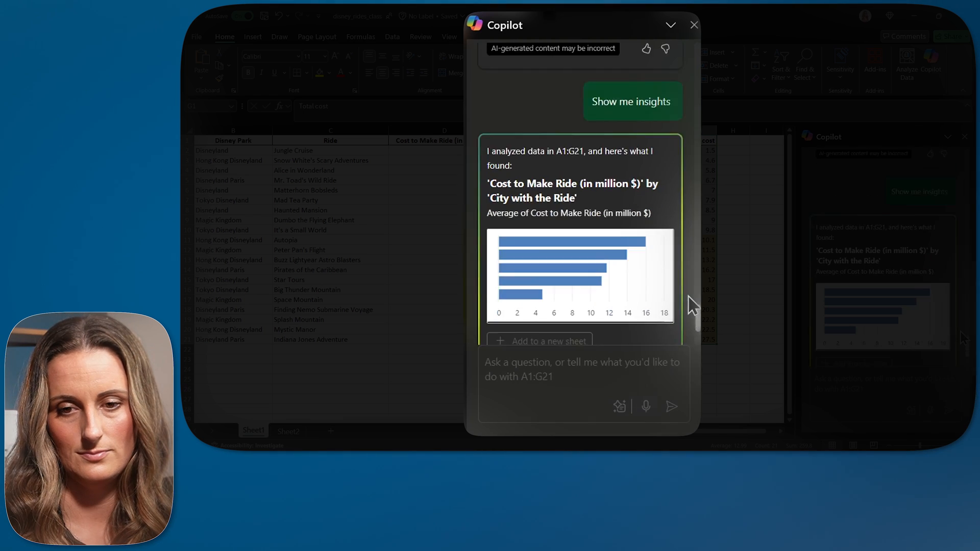
{"action": "scroll", "scroll_direction": "down", "scroll_amount": 3}
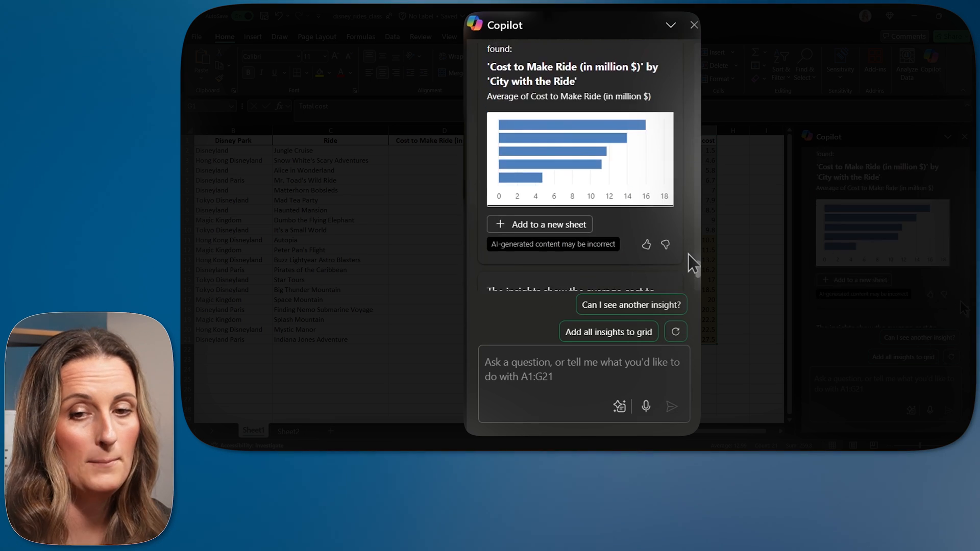
{"action": "scroll", "scroll_direction": "down", "scroll_amount": 3}
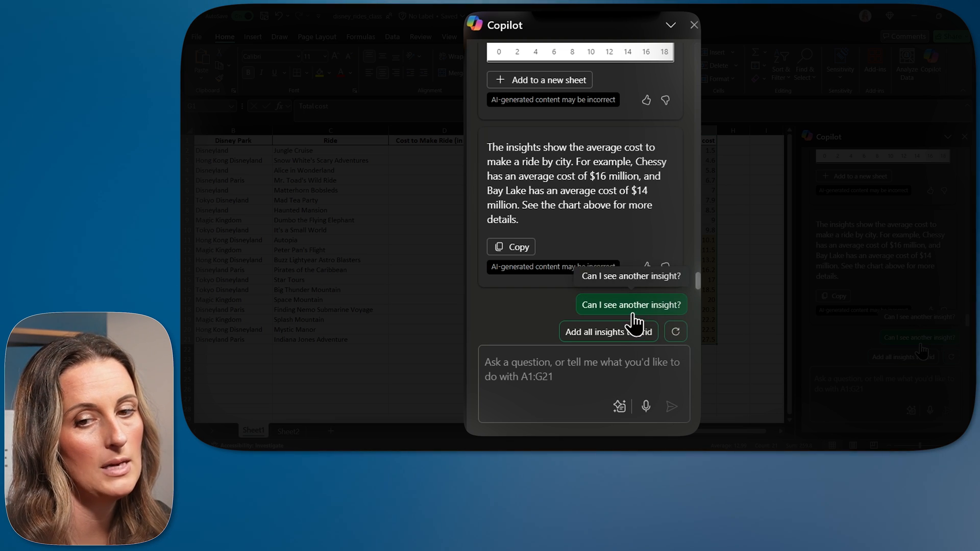
- Request another insight four times, revealing the Total cost frequency chart and cost correlations
{"action": "left_click", "coordinate": [630, 305]}
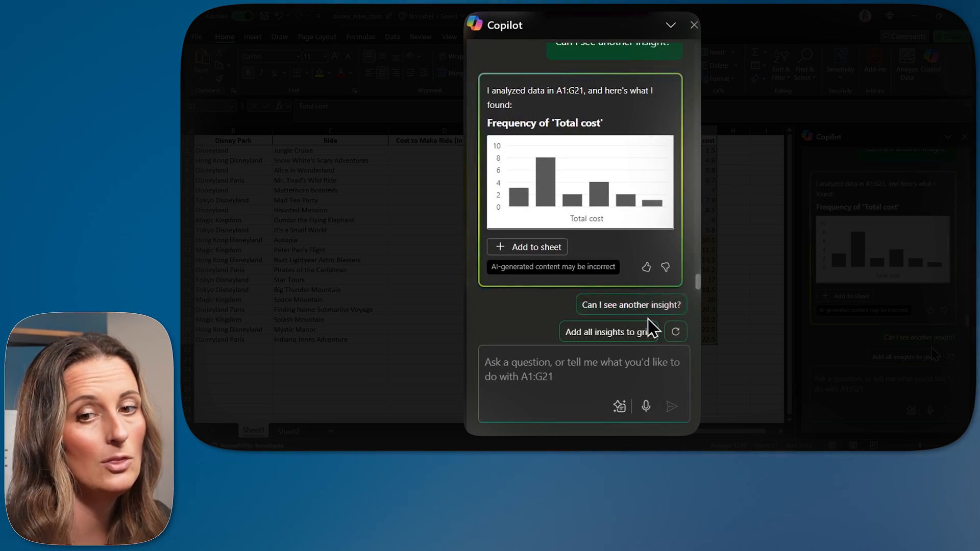
{"action": "mouse_move", "coordinate": [630, 305]}
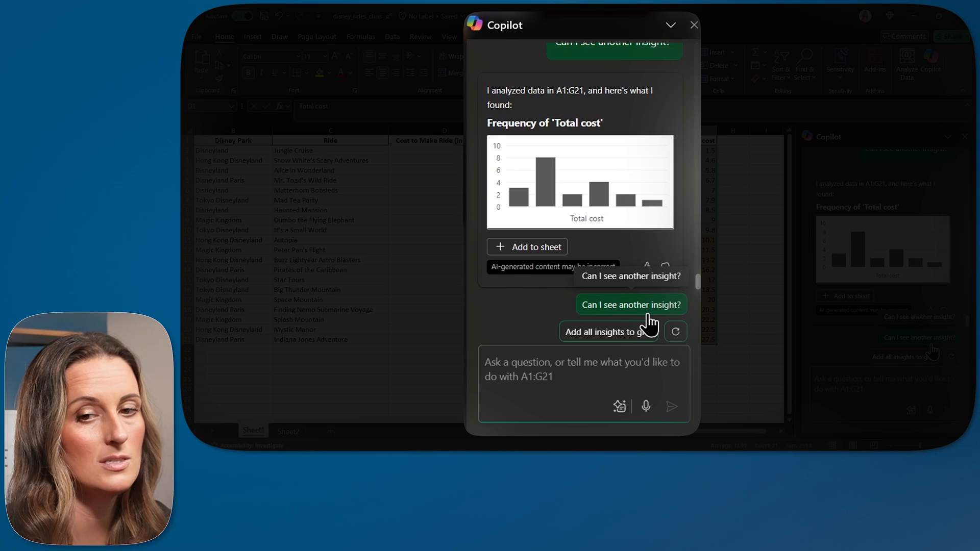
{"action": "left_click", "coordinate": [629, 305]}
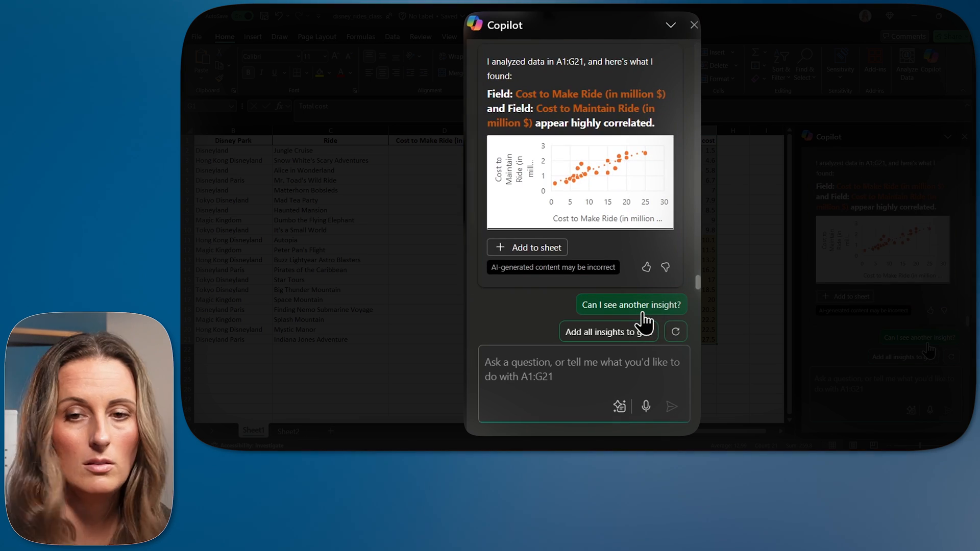
{"action": "left_click", "coordinate": [631, 305]}
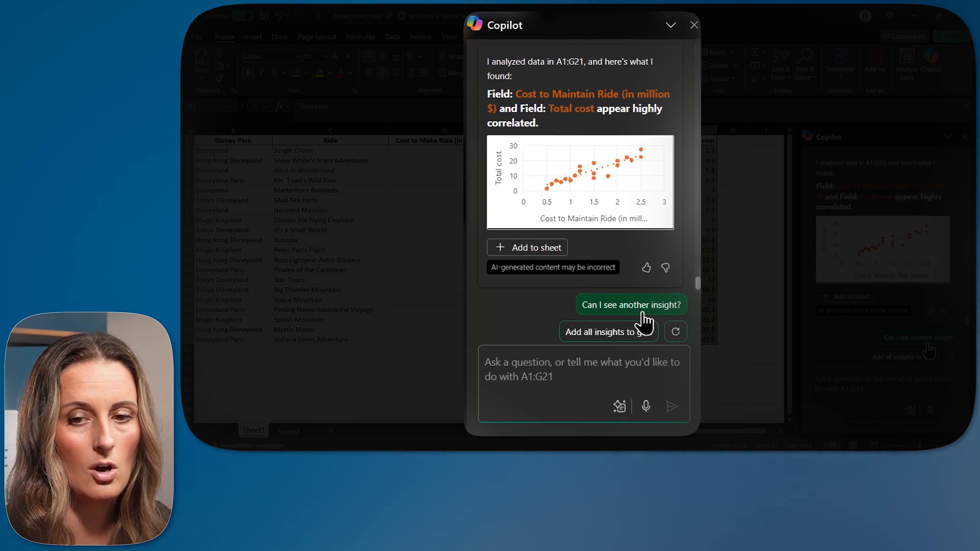
{"action": "left_click", "coordinate": [631, 305]}
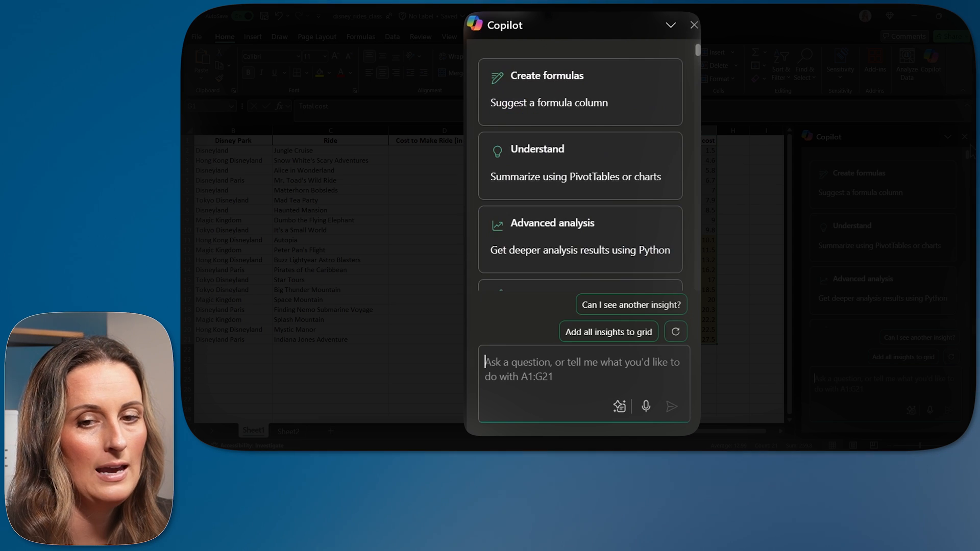
{"action": "mouse_move", "coordinate": [666, 230]}
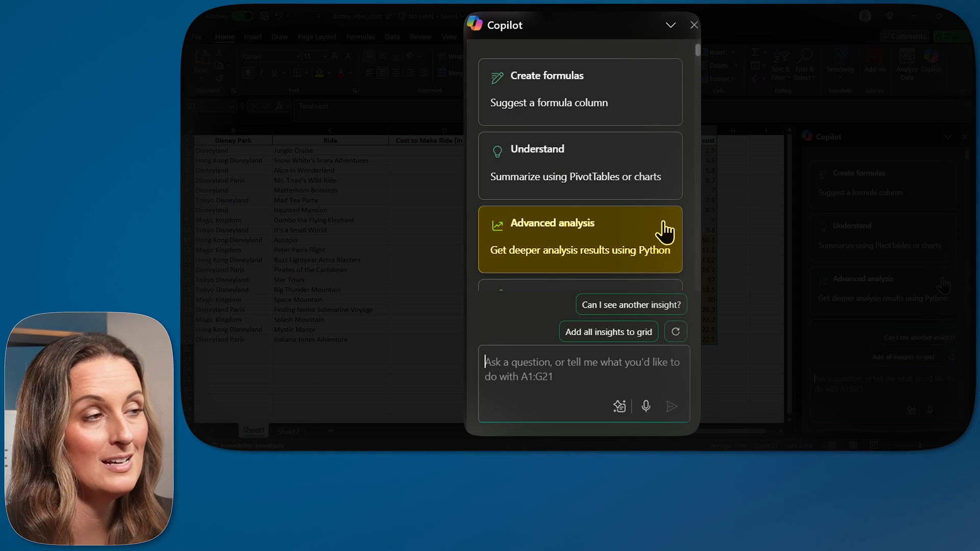
{"action": "mouse_move", "coordinate": [668, 234]}
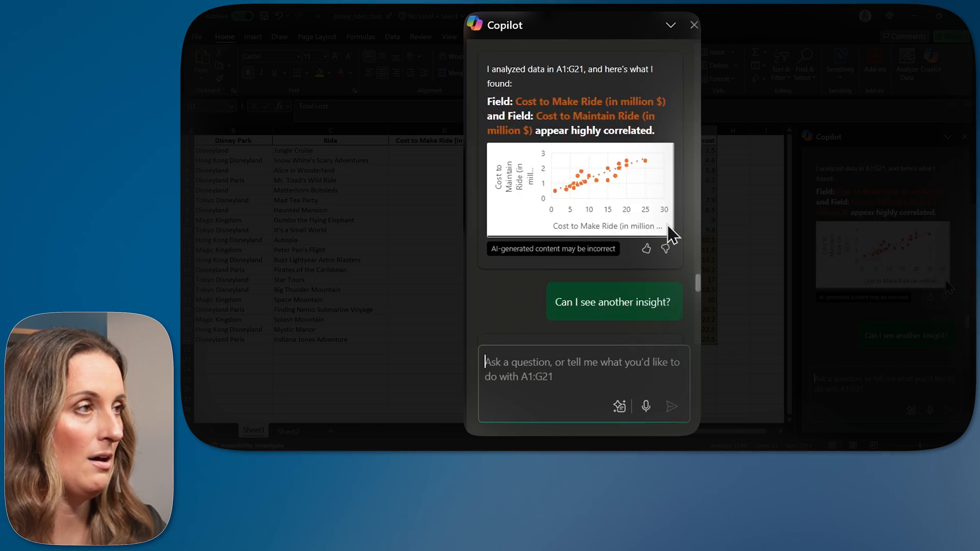
- Choose Copilot's 'Get deeper analysis results using Python' prompt
{"action": "left_click", "coordinate": [614, 301]}
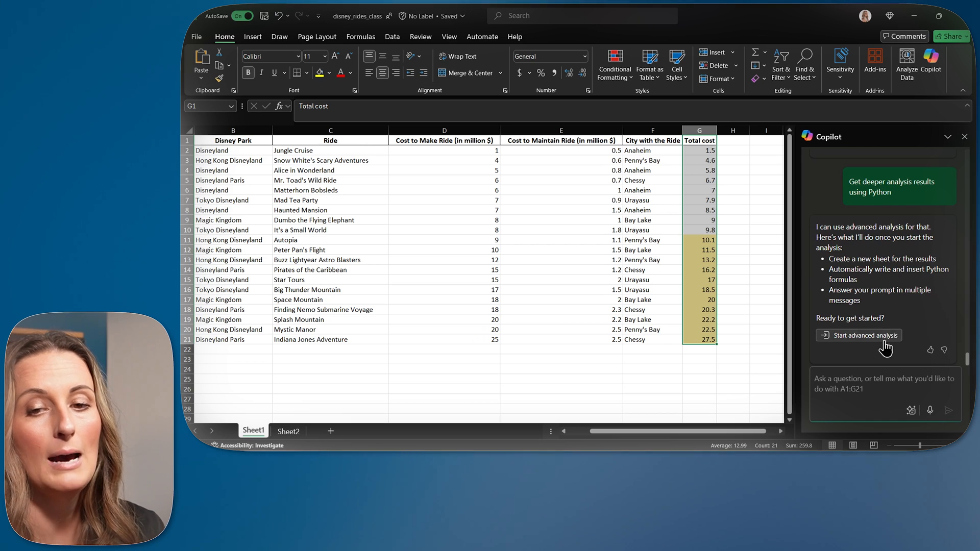
{"action": "mouse_move", "coordinate": [864, 335]}
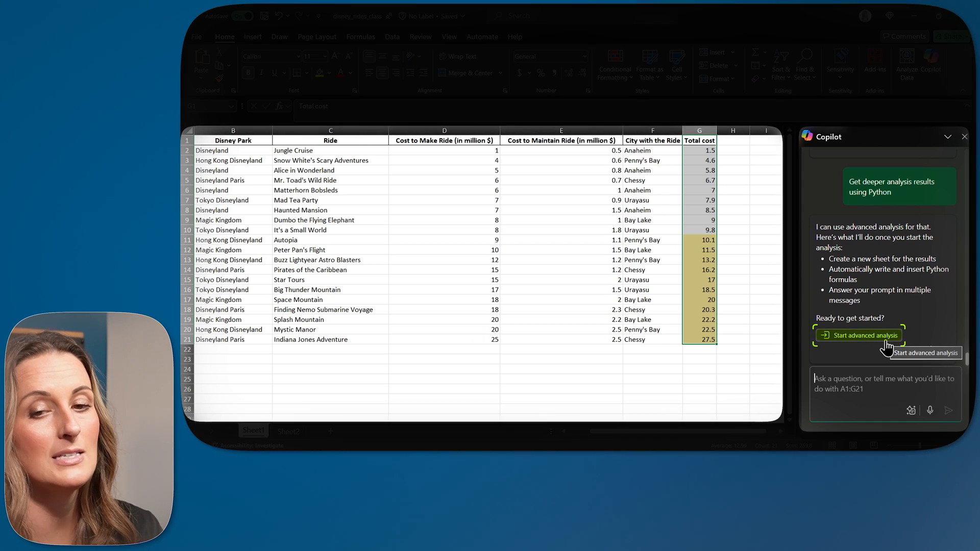
- Start advanced analysis to load A1:G21 into a Python DataFrame sheet
{"action": "left_click", "coordinate": [858, 335]}
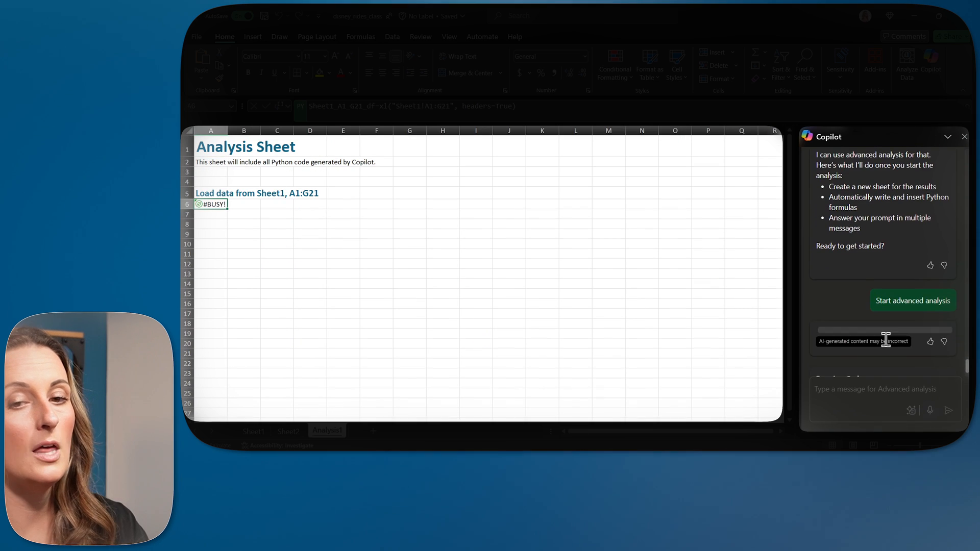
{"action": "left_click", "coordinate": [912, 301]}
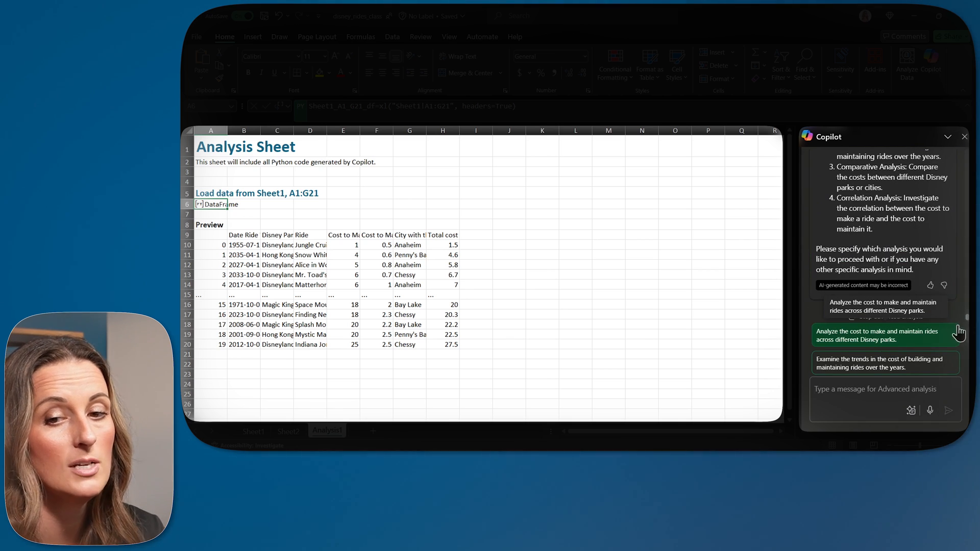
- Ask Copilot to plot building and maintenance cost trends over the years
{"action": "left_click", "coordinate": [883, 335]}
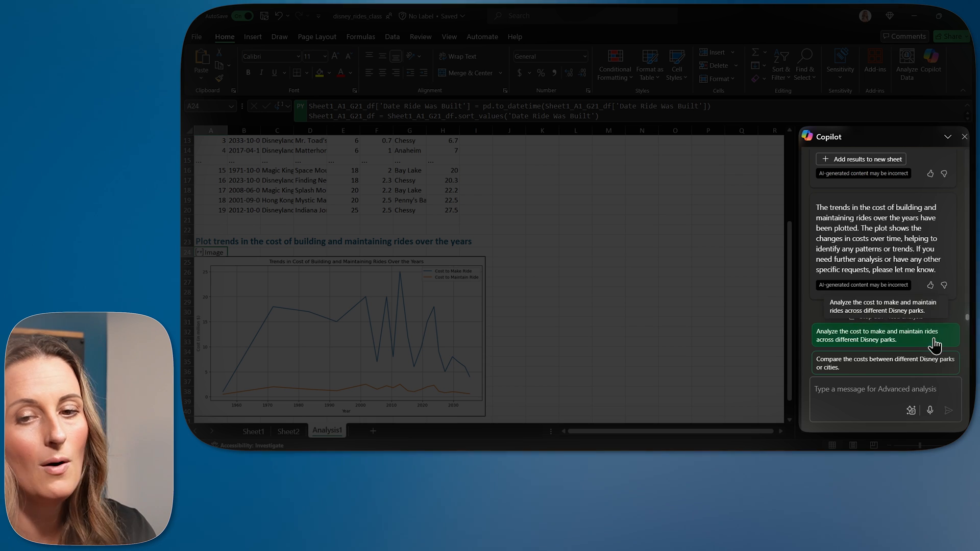
{"action": "mouse_move", "coordinate": [930, 346]}
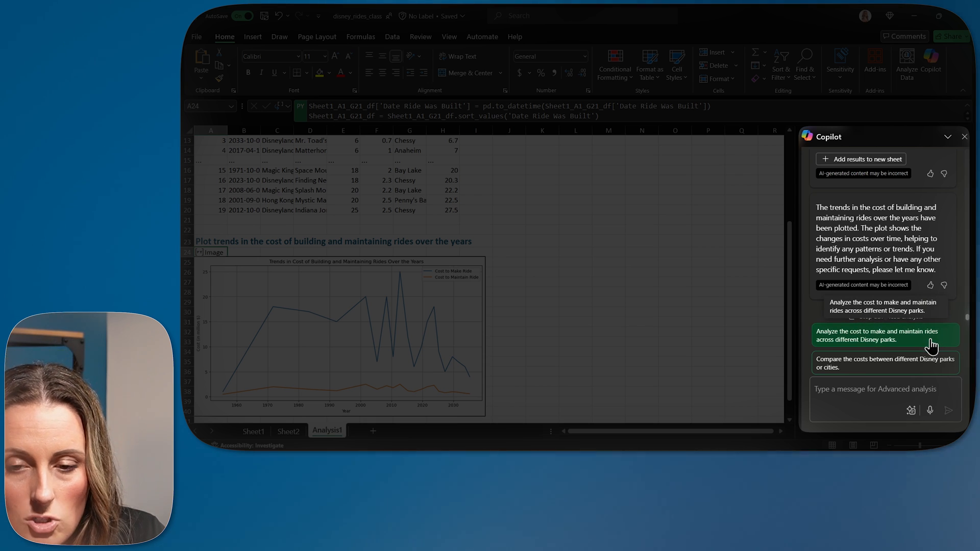
- Ask Copilot to compare costs across Disney parks and cities, then view the plot code
{"action": "left_click", "coordinate": [884, 362]}
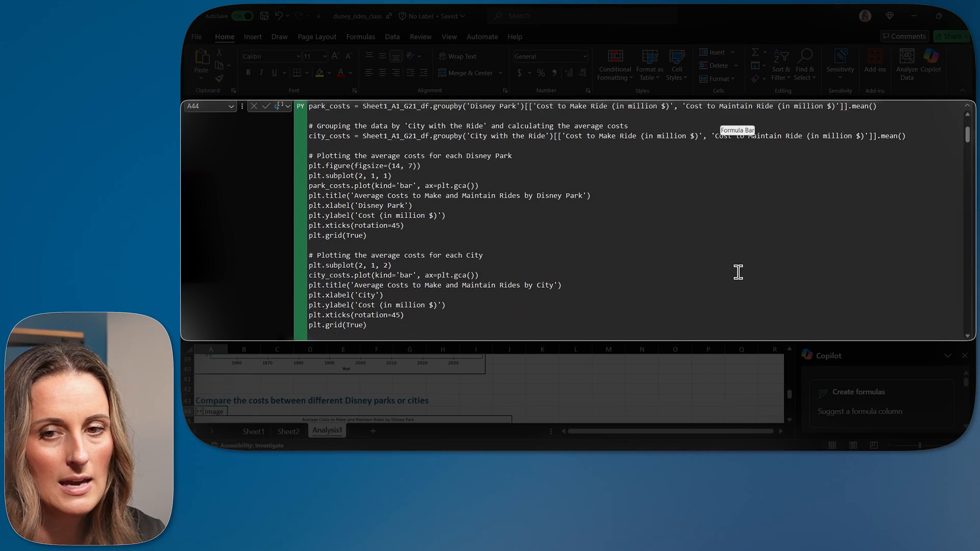
{"action": "scroll", "scroll_direction": "down", "scroll_amount": 3}
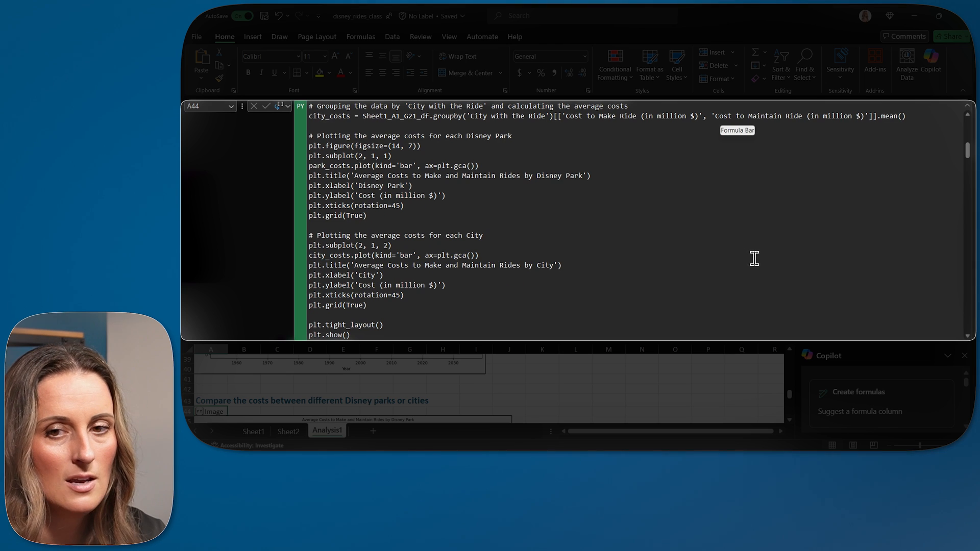
{"action": "mouse_move", "coordinate": [758, 259]}
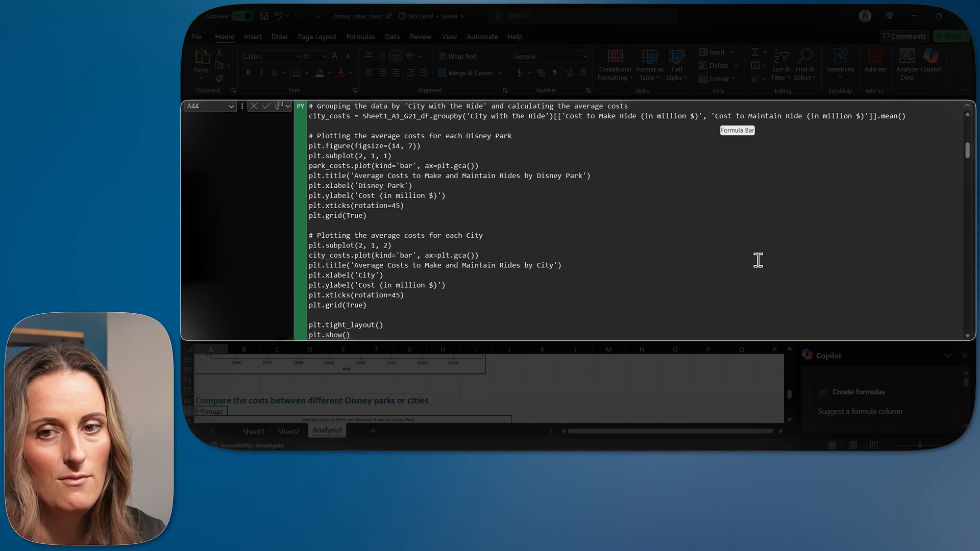